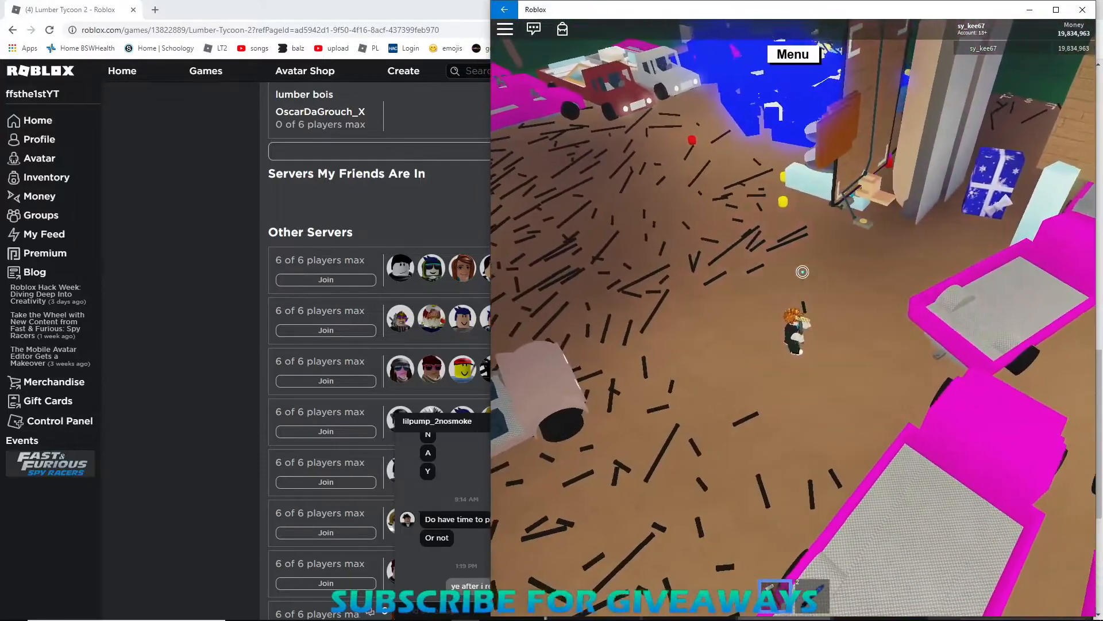
Reload save slot 1 from the in-game Menu's Load Progress list.
{"action": "left_click", "coordinate": [792, 54]}
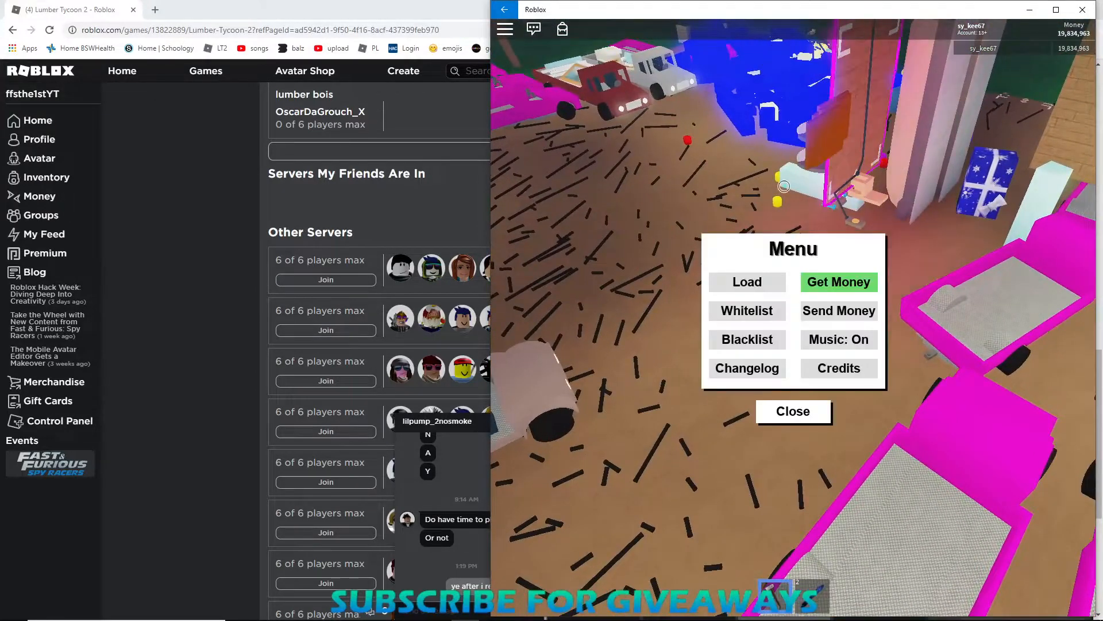
{"action": "left_click", "coordinate": [746, 281]}
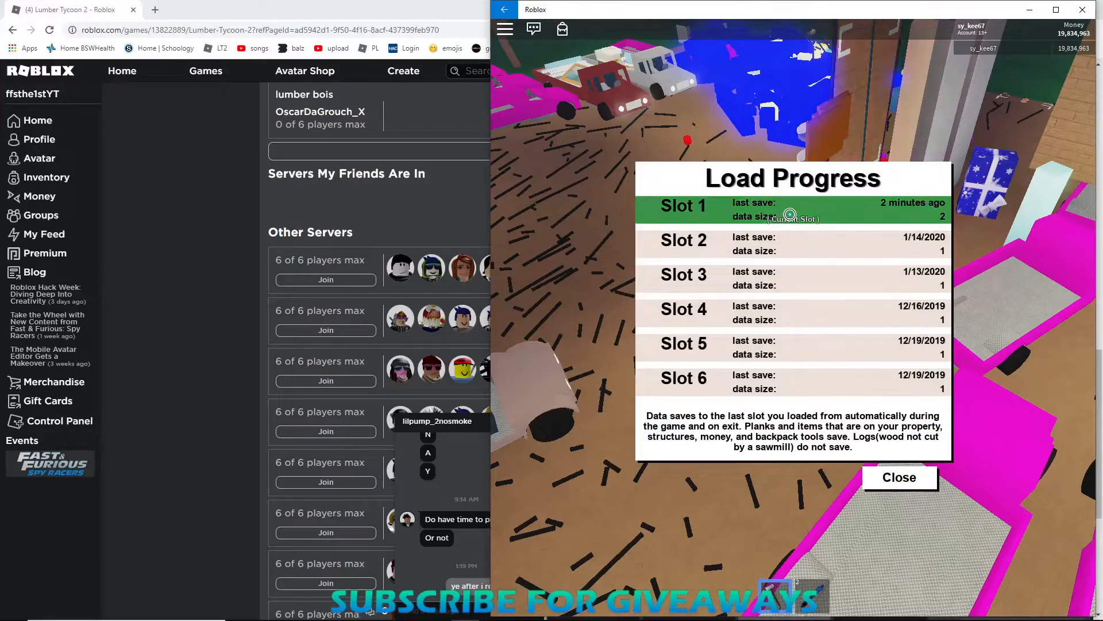
{"action": "left_click", "coordinate": [899, 477]}
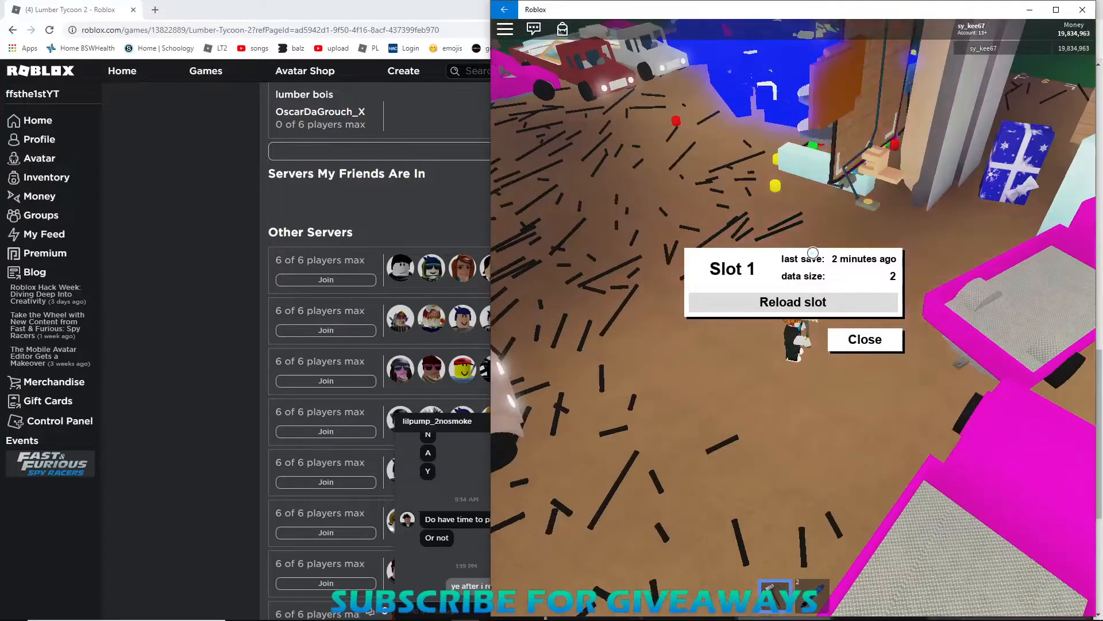
{"action": "left_click", "coordinate": [792, 301]}
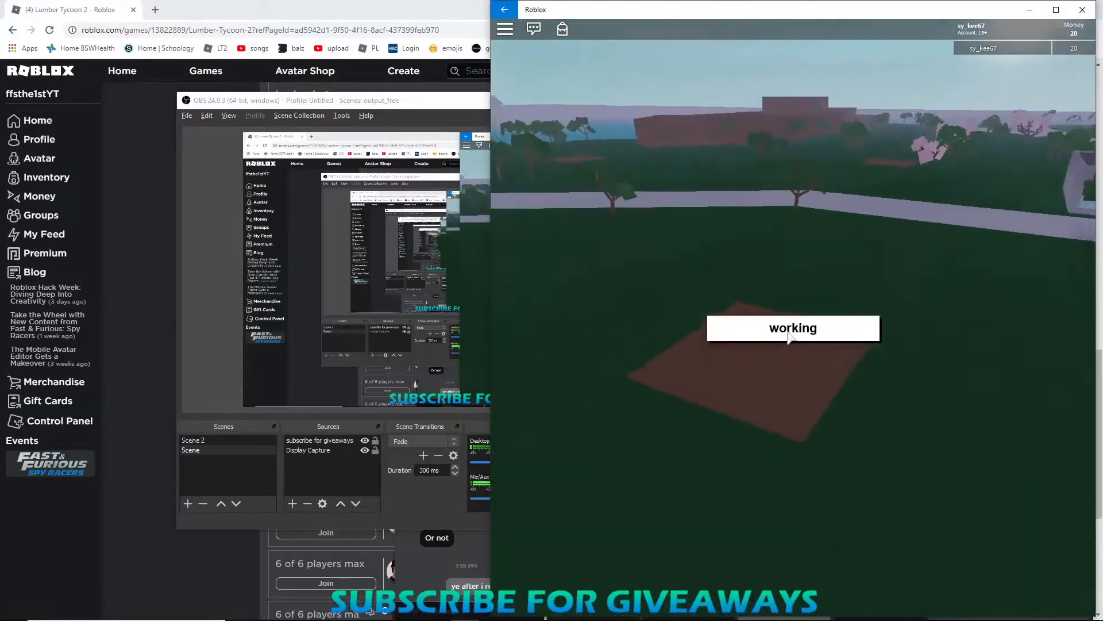
Wait for the reload to finish until the Select, Rotate and Quit placement screen appears.
{"action": "left_click", "coordinate": [793, 328]}
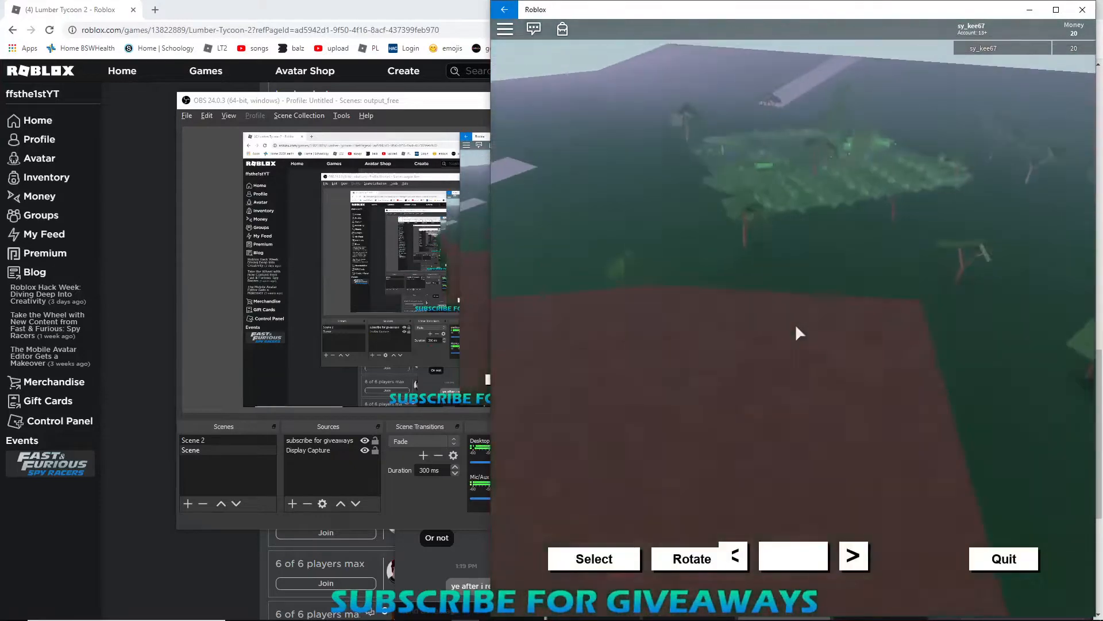